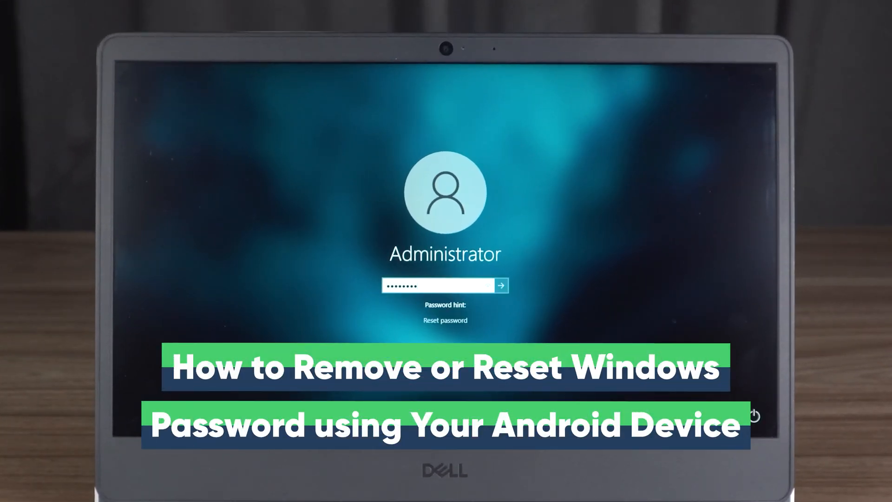
# - After a failed Administrator sign-in, install PassFab 4WinKey from its Google Play listing and launch it
pyautogui.click(501, 285)
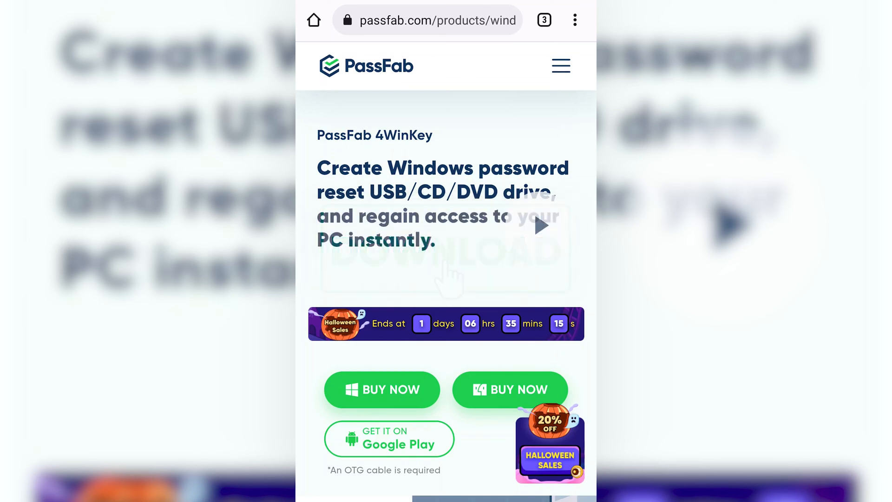
pyautogui.scroll(-3)
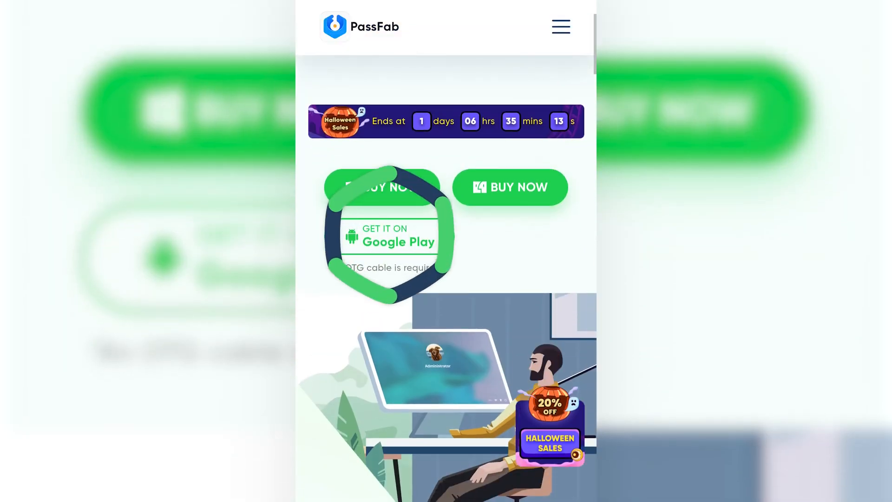
pyautogui.click(390, 235)
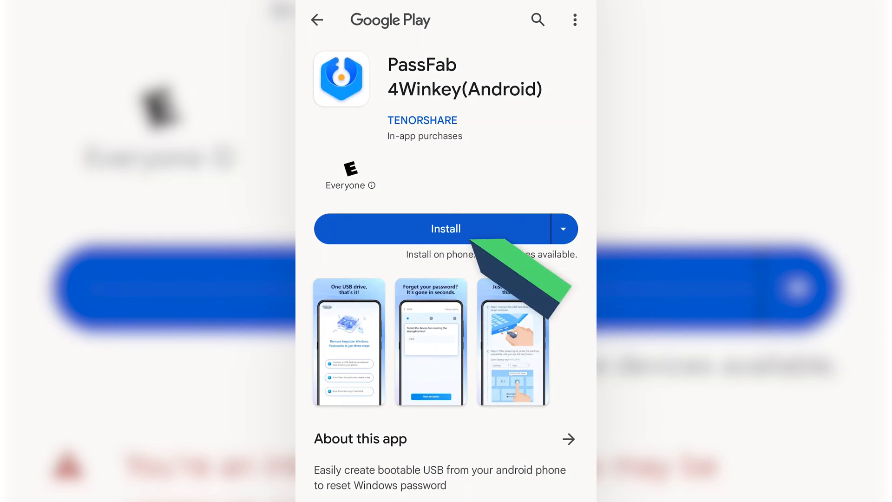
pyautogui.click(445, 228)
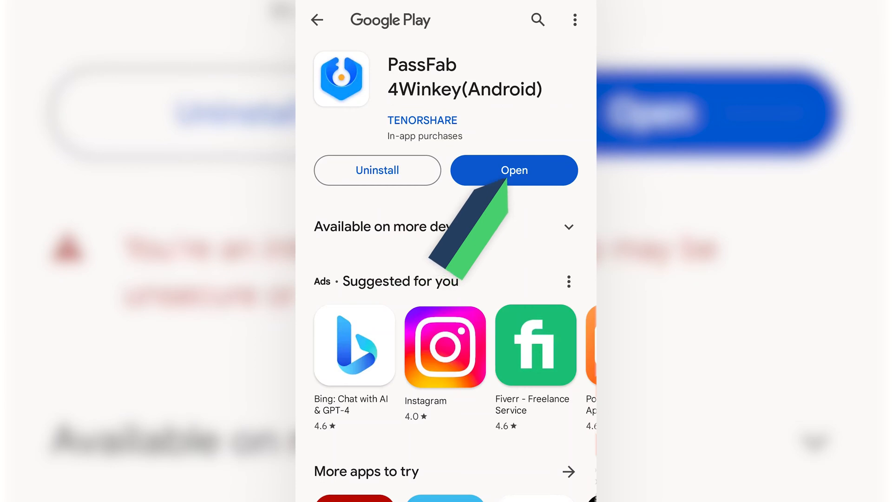
pyautogui.click(513, 170)
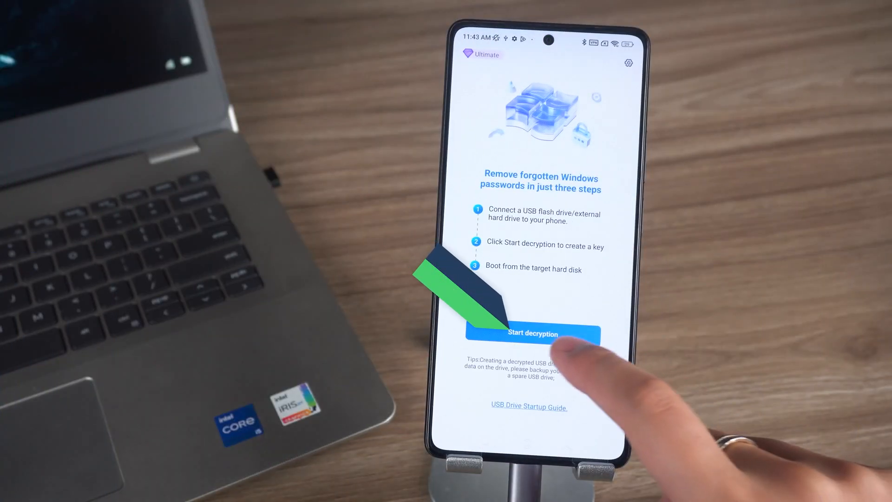
# - Start decryption on the DataTraveler 3.0 drive, allowing USB access and confirming its data will be erased
pyautogui.click(531, 333)
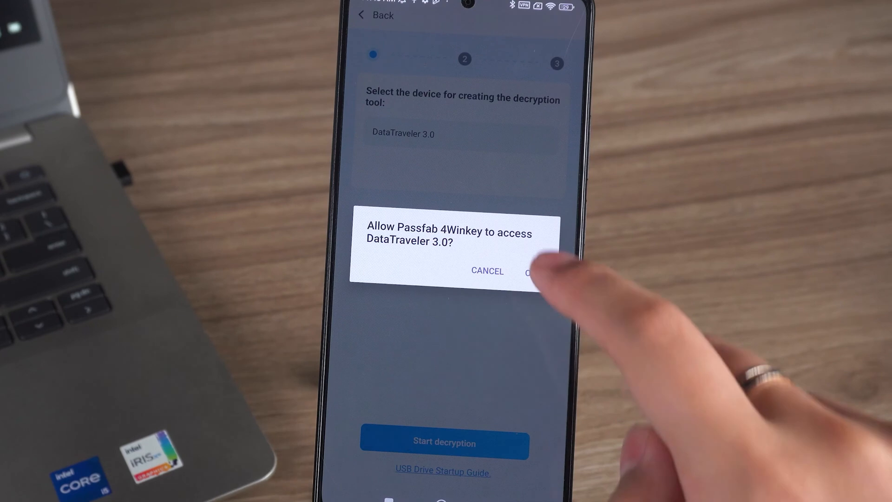
pyautogui.click(535, 271)
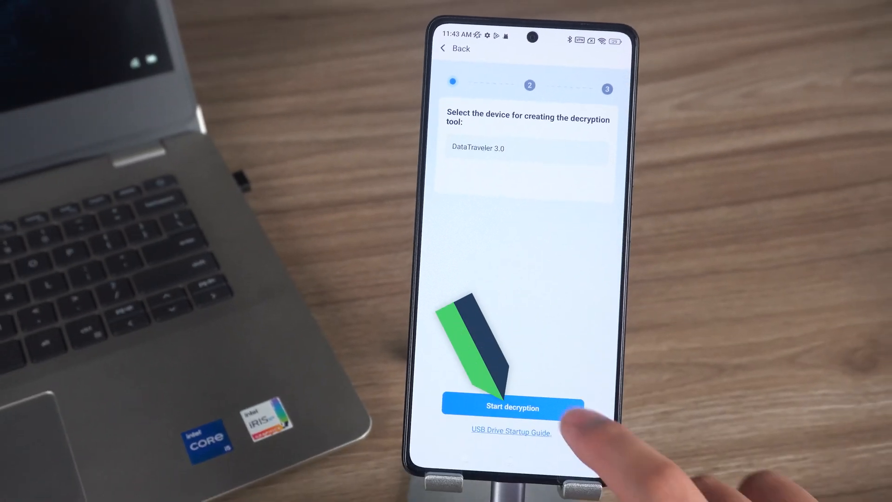
pyautogui.click(511, 407)
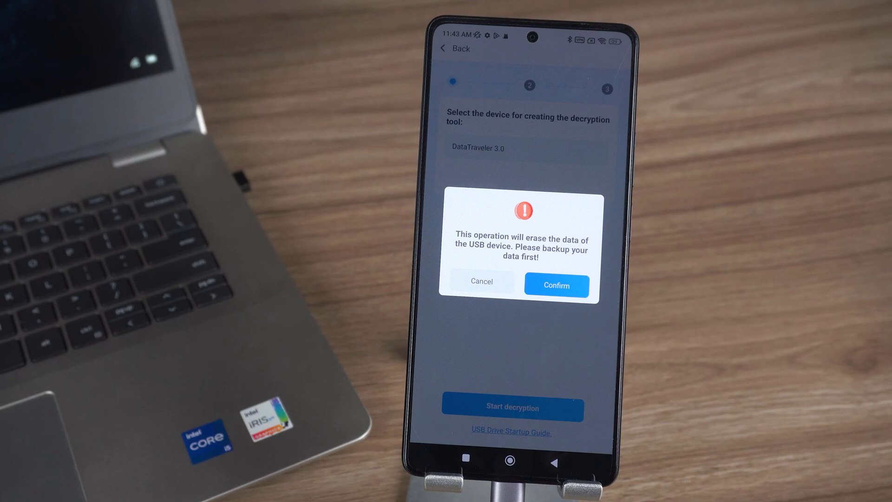
pyautogui.click(557, 285)
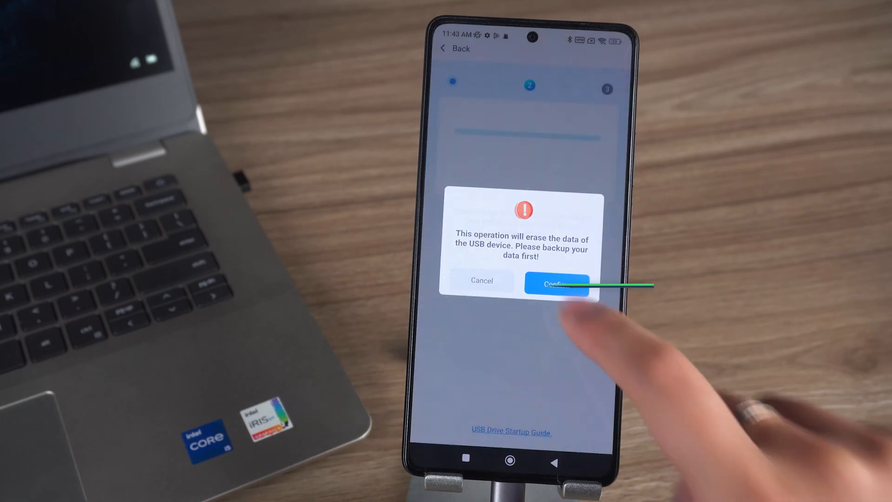
pyautogui.click(556, 283)
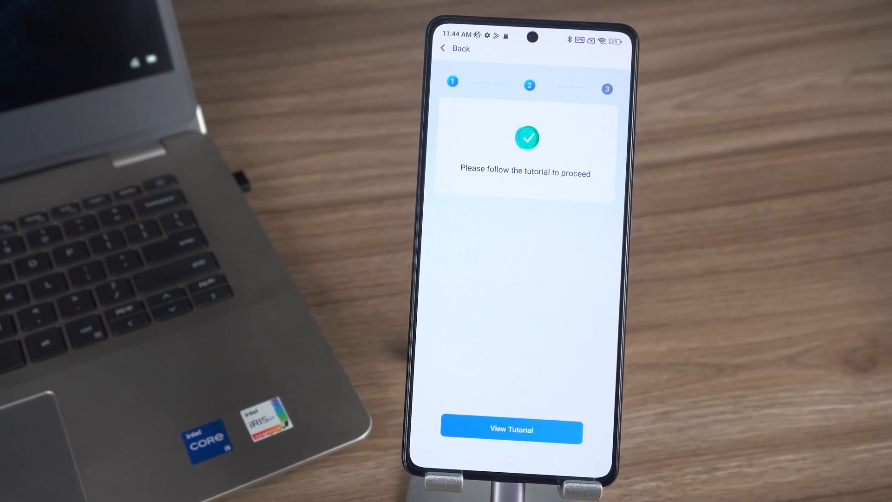
# - View the boot tutorial and choose Dell to see its desktop startup keys F8/F11/F12
pyautogui.click(511, 429)
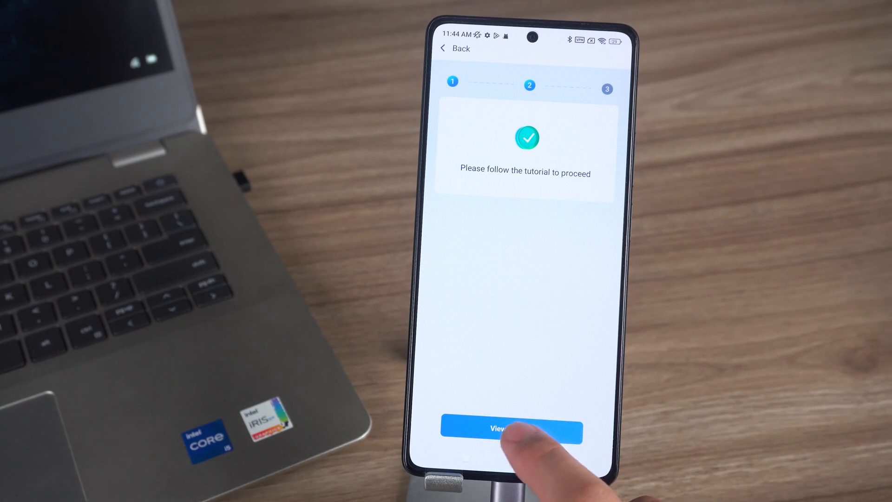
pyautogui.click(508, 432)
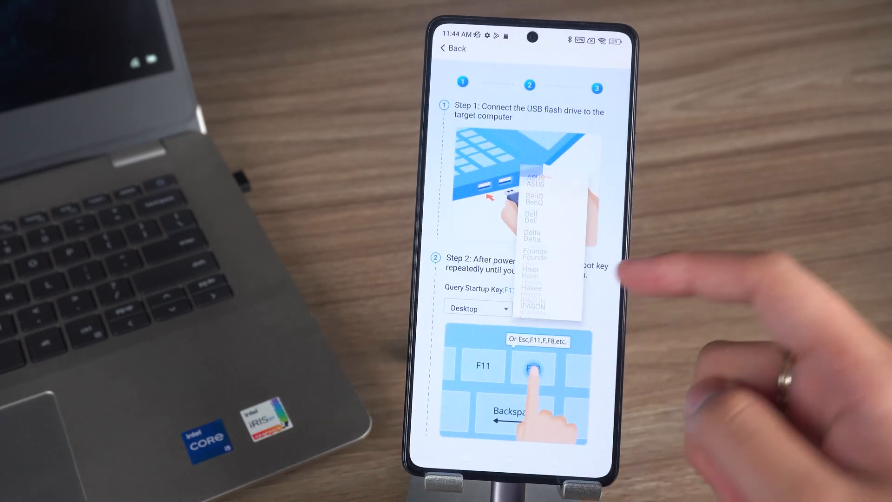
pyautogui.click(531, 214)
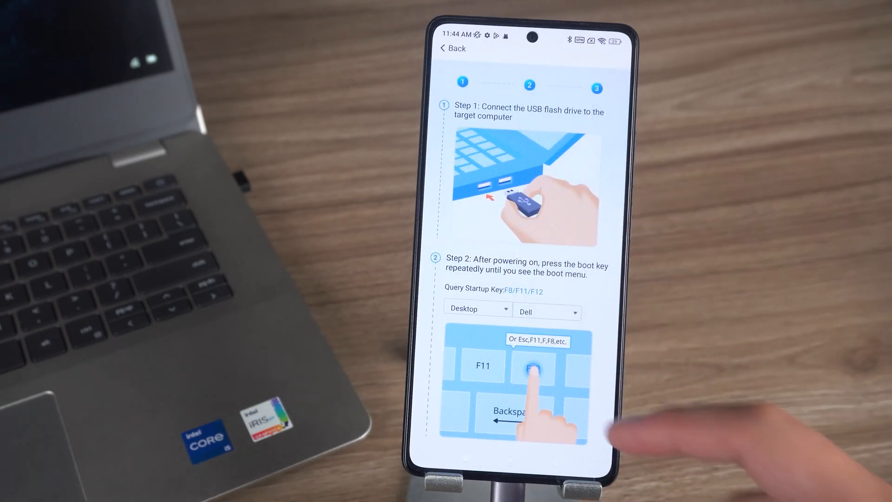
pyautogui.scroll(-3)
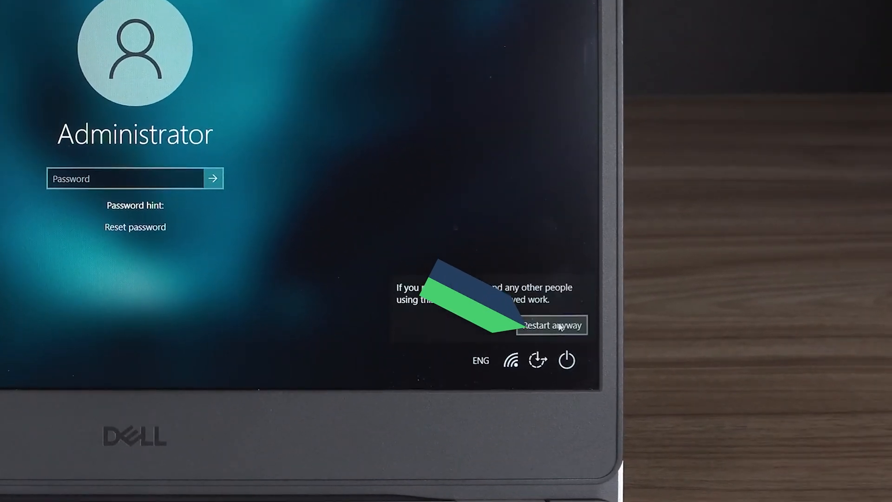
# - Restart the laptop anyway and boot from UEFI Kingston DataTraveler 3.0 in the Dell boot menu
pyautogui.click(551, 325)
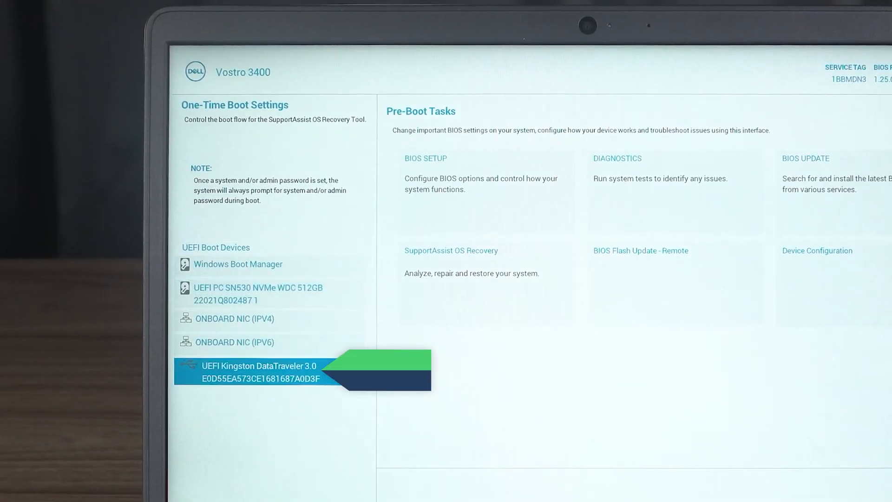
pyautogui.click(259, 371)
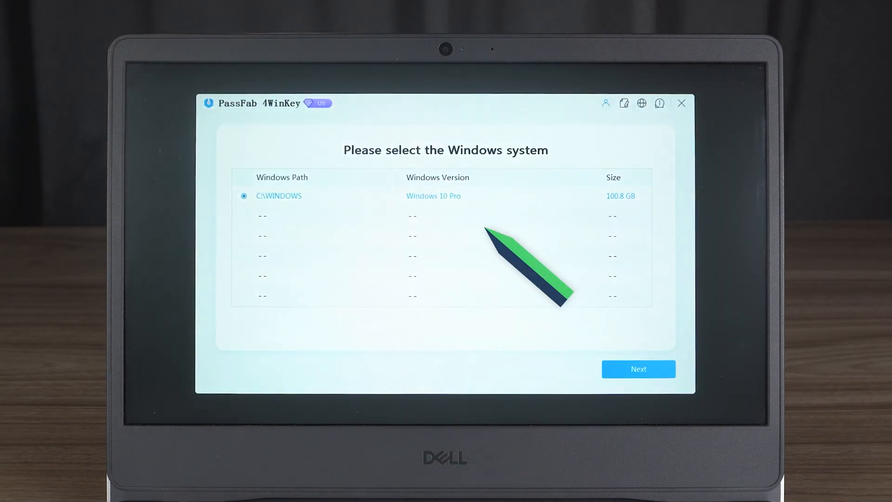
pyautogui.moveTo(444, 196)
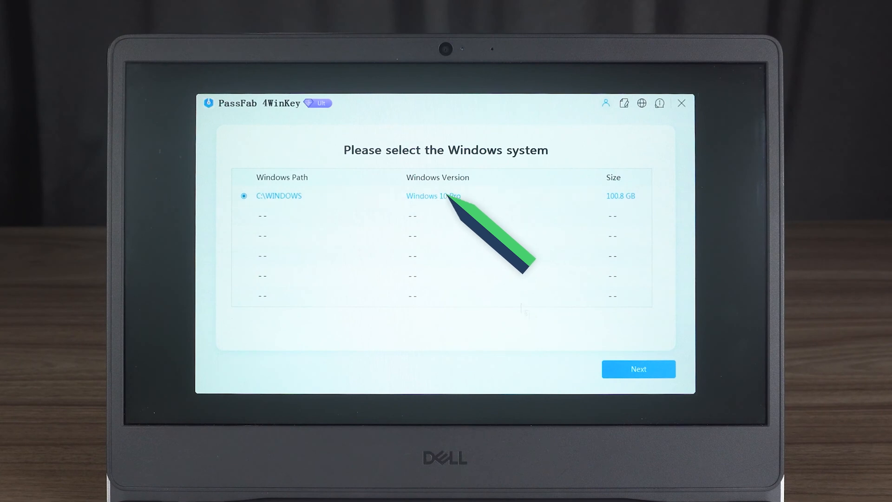
# - On the C:\WINDOWS system choose Administrator with Remove Account Password, run it and reboot
pyautogui.click(638, 368)
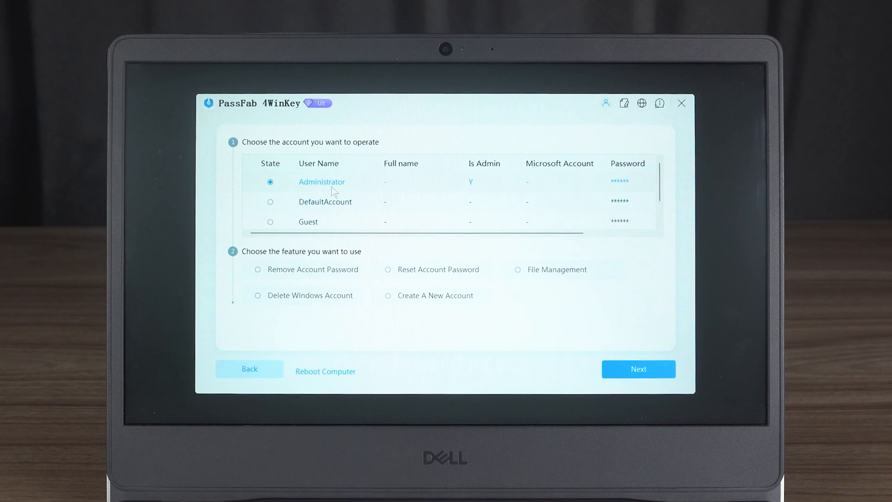
pyautogui.click(257, 269)
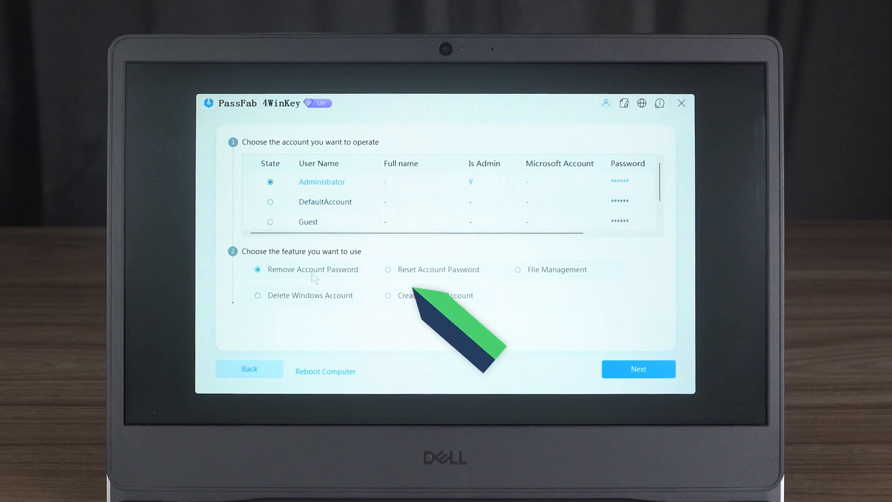
pyautogui.click(389, 270)
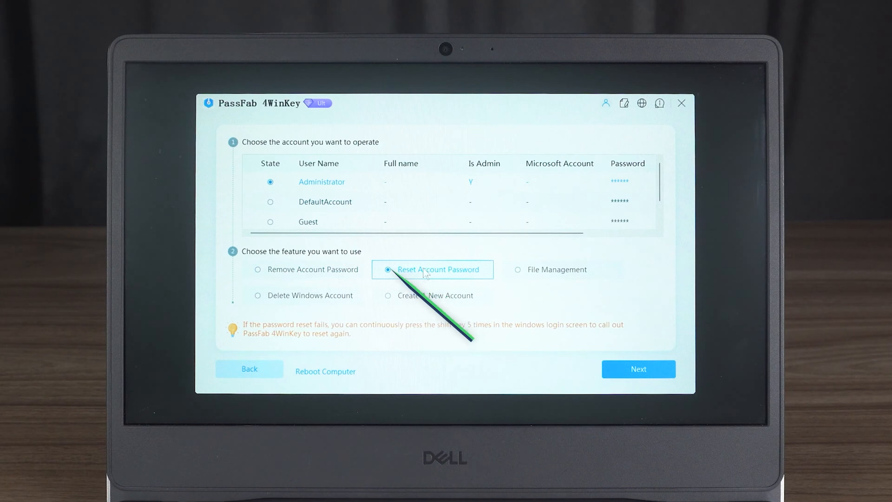
pyautogui.click(257, 270)
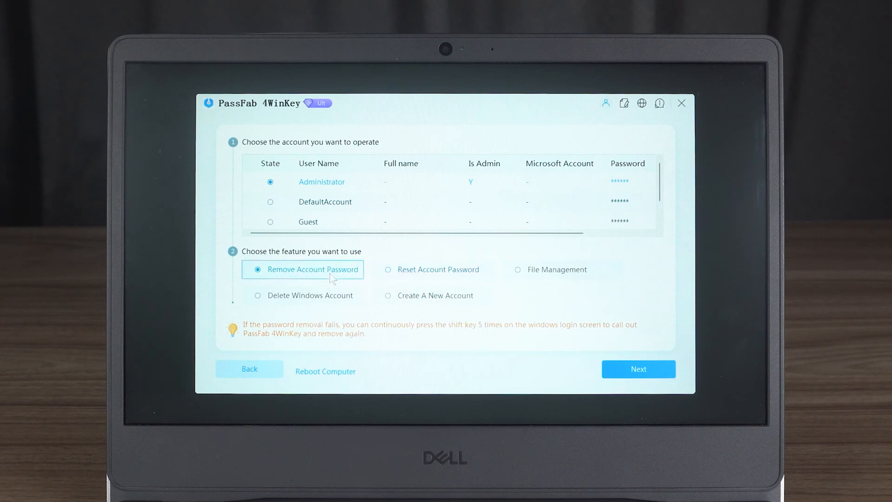
pyautogui.click(638, 369)
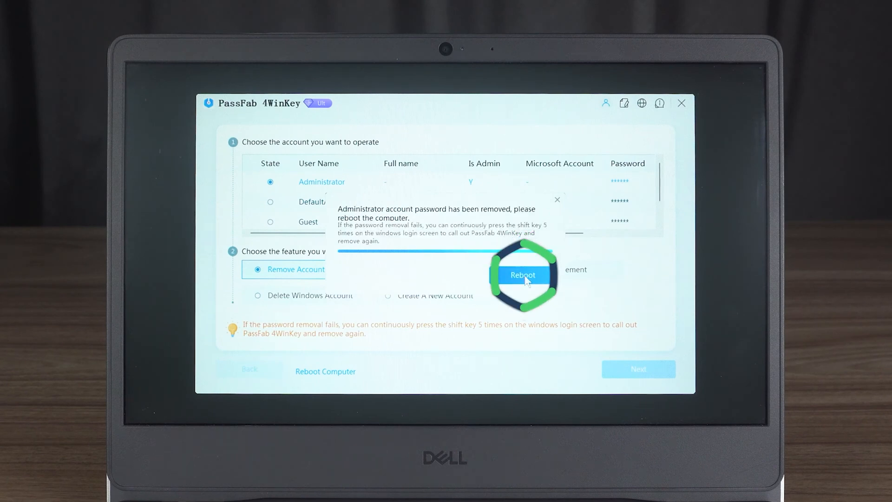
pyautogui.click(521, 275)
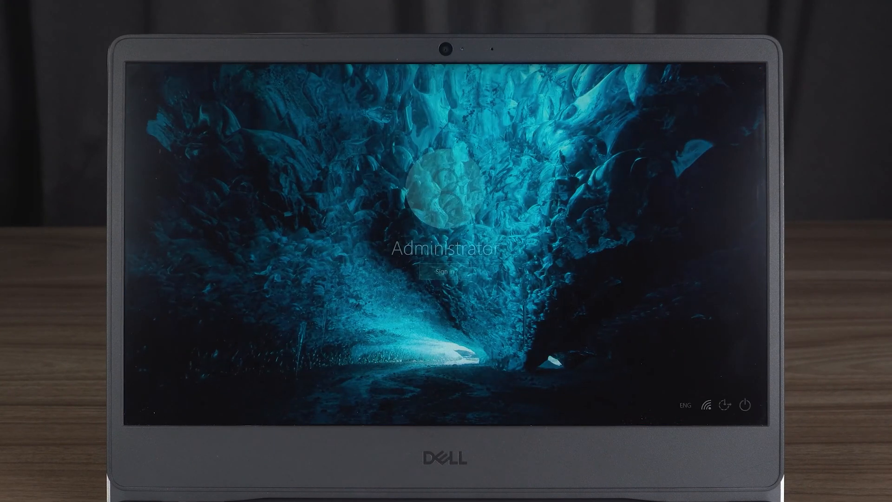
# - Sign in as Administrator with no password and dismiss the desktop context menu
pyautogui.click(445, 270)
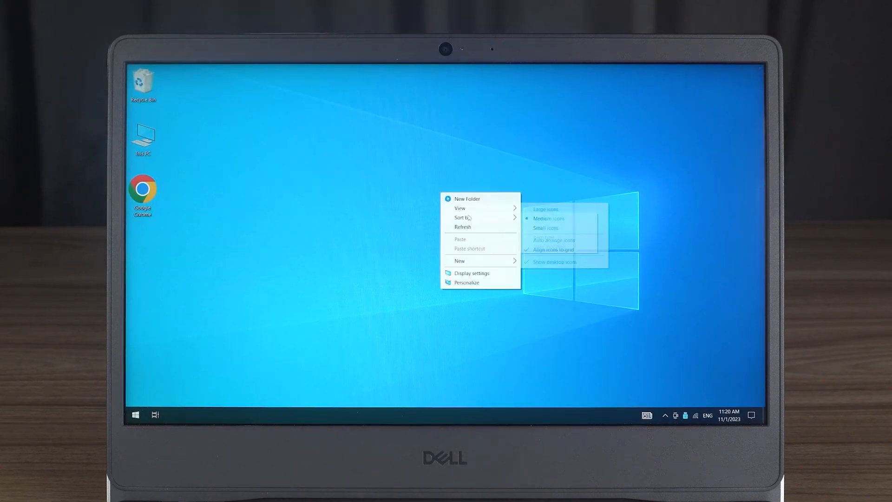
pyautogui.click(495, 233)
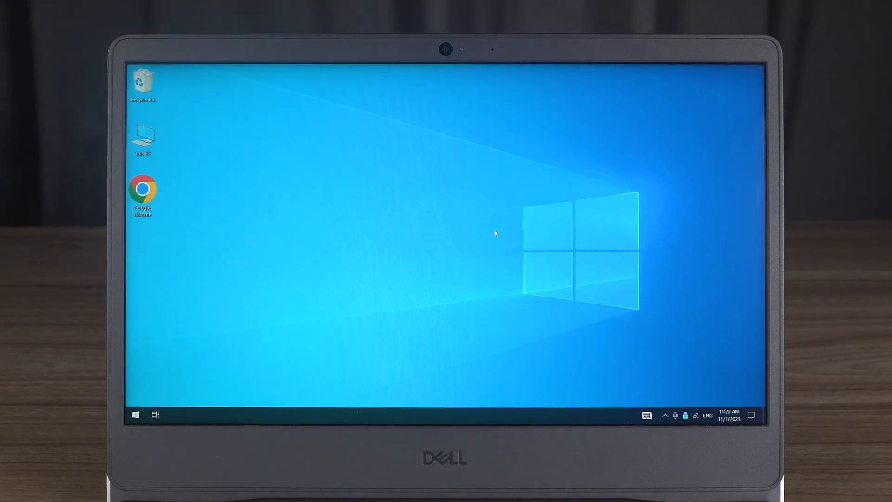